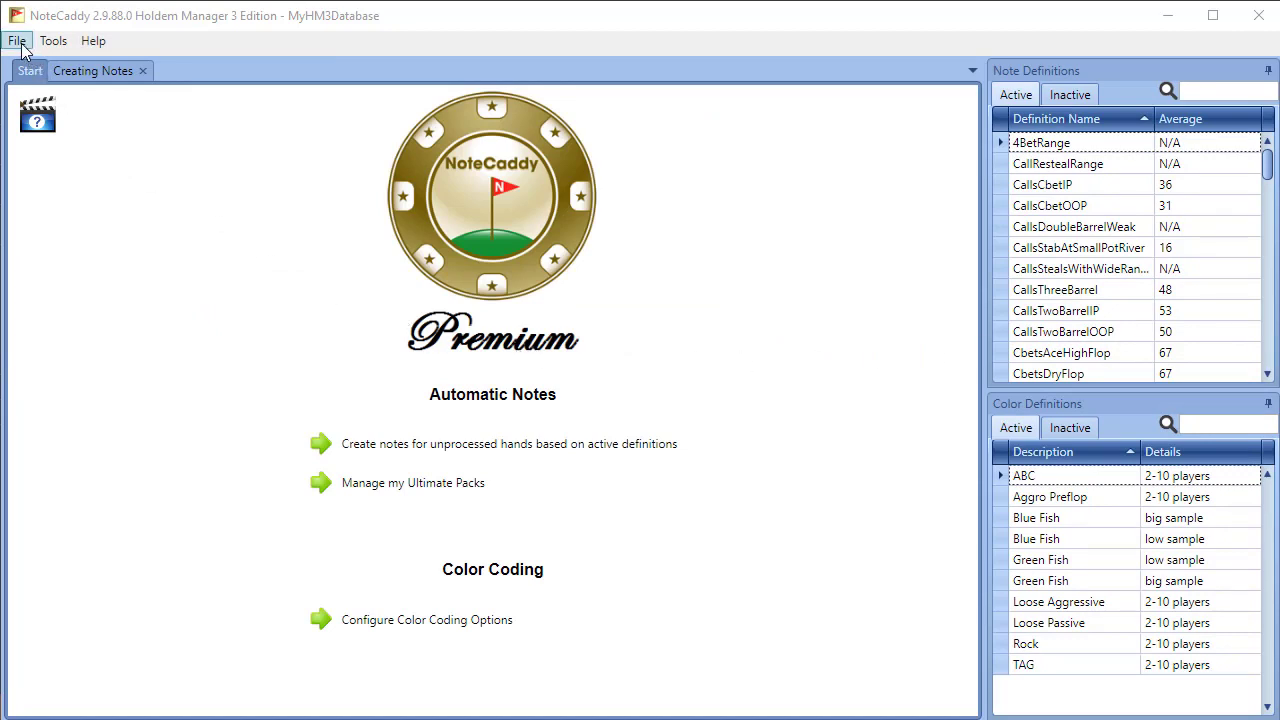
Step: Start a new Express Definition from the File > New menu
left_click(16, 40)
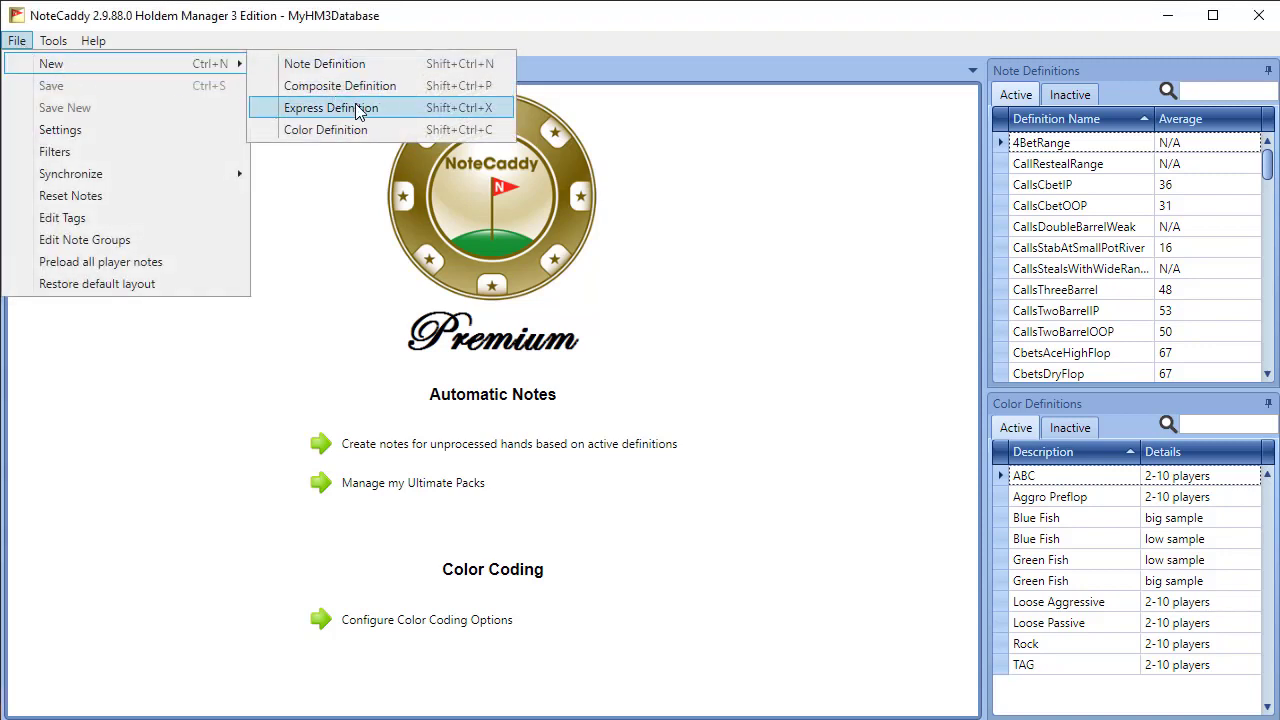
left_click(331, 107)
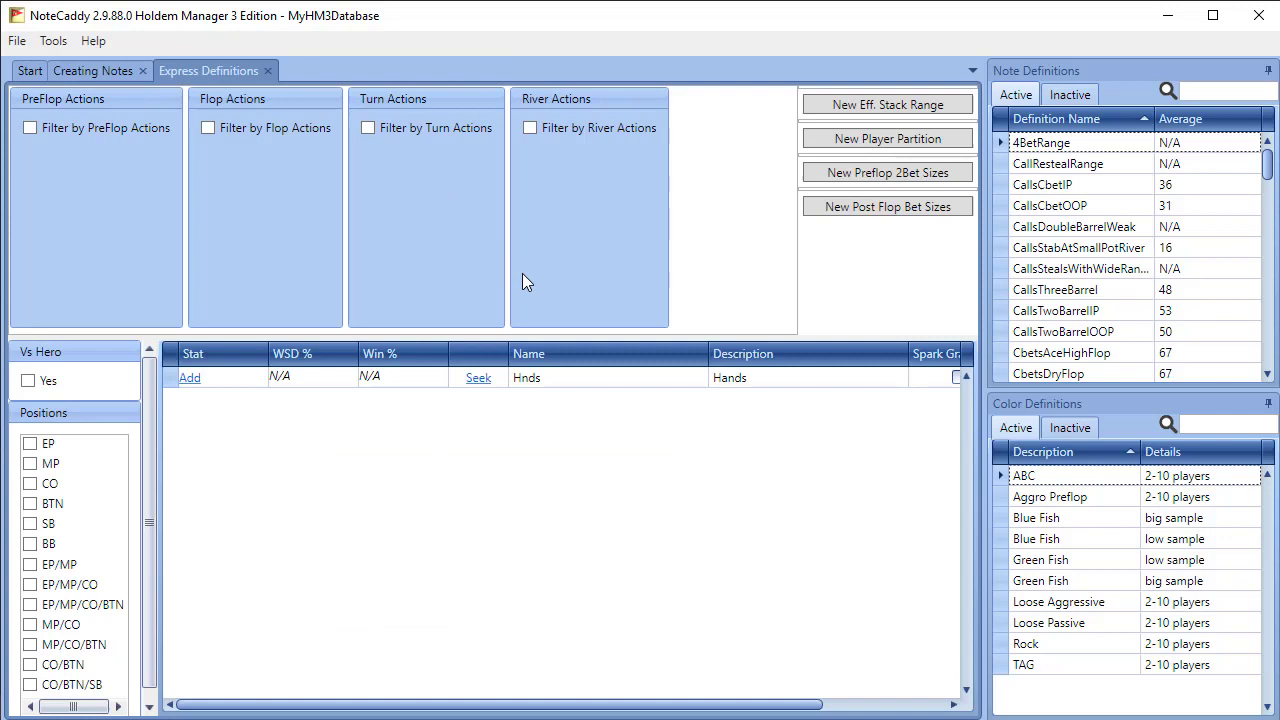
mouse_move(556, 207)
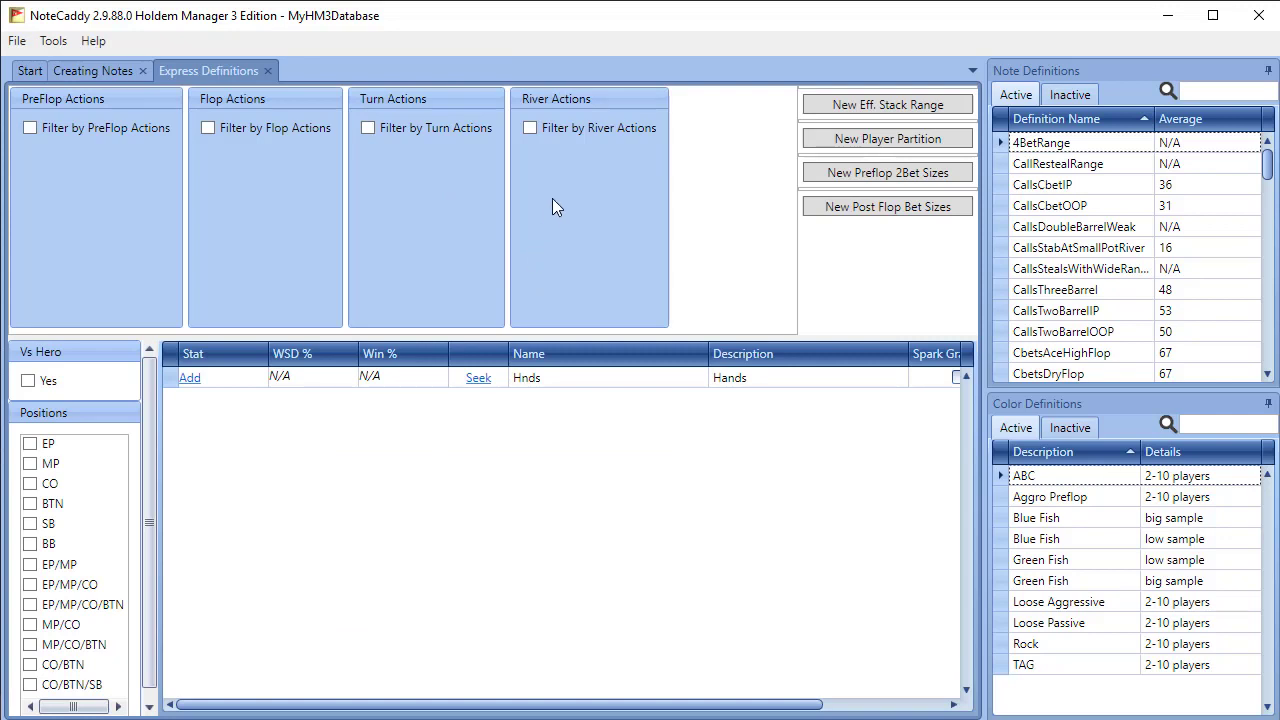
Step: Filter express stats by river Bet/Fold and add the r-BF stat to the library
left_click(530, 127)
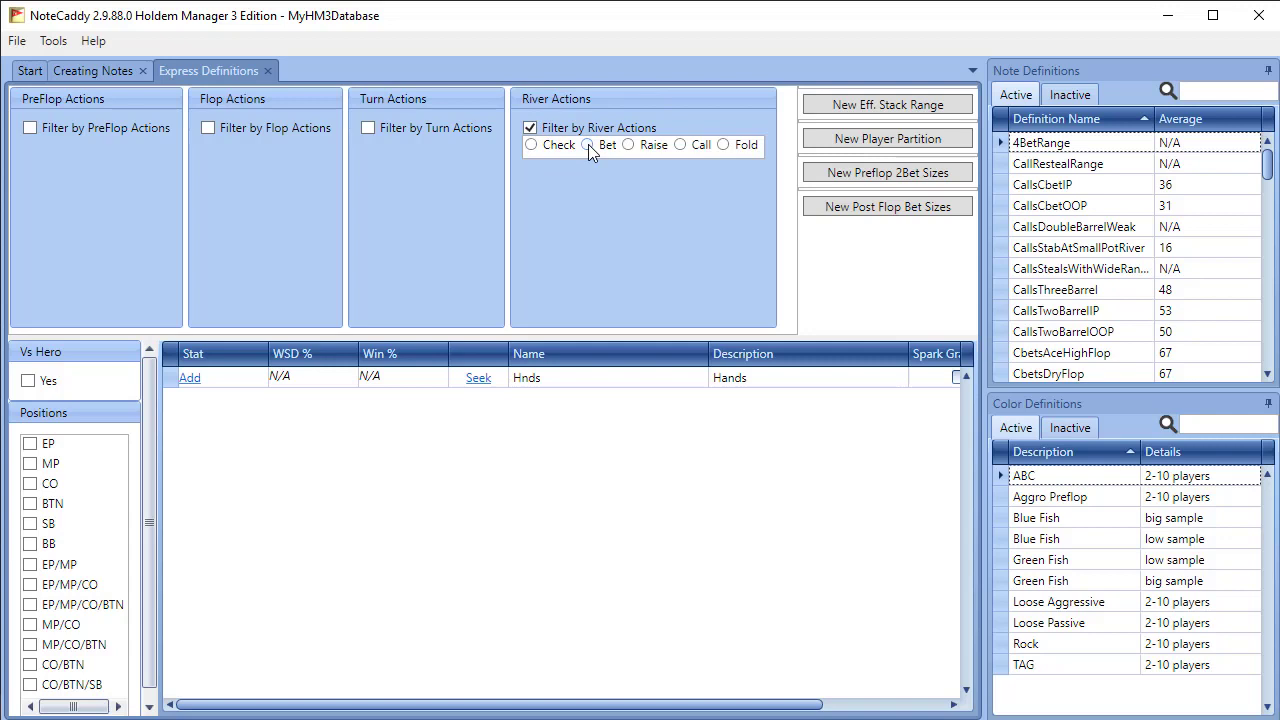
left_click(587, 144)
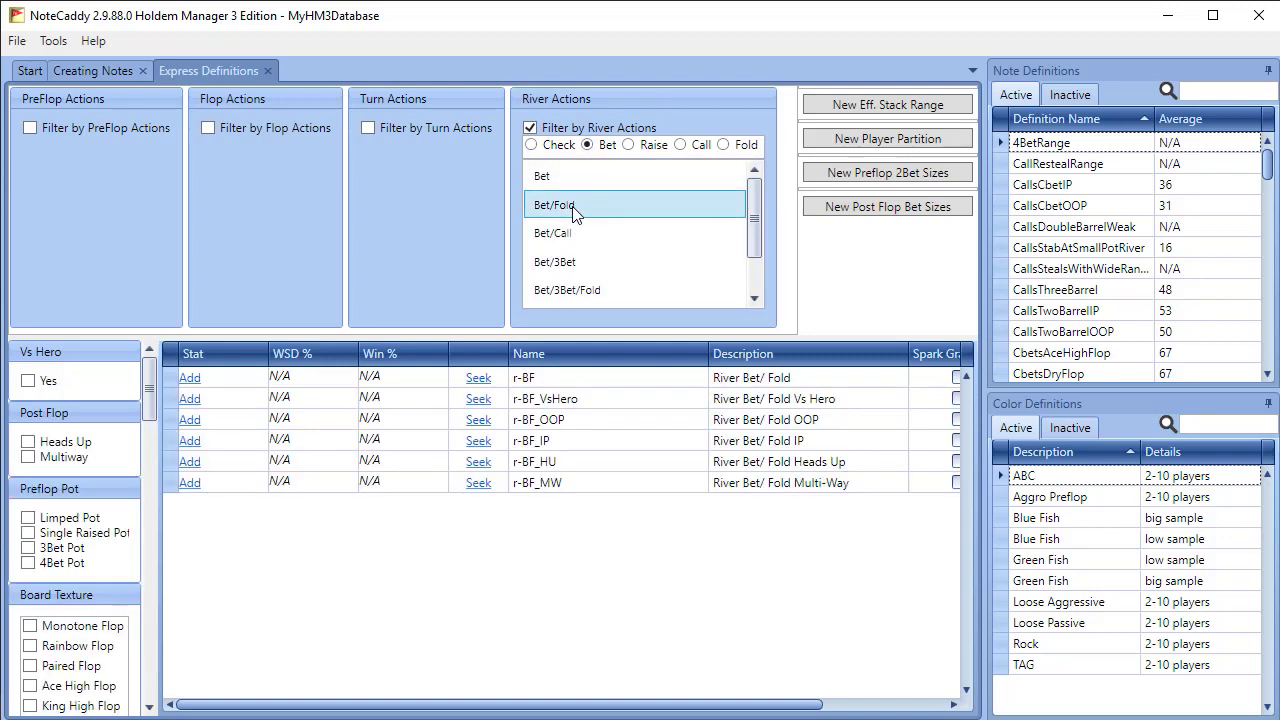
mouse_move(378, 230)
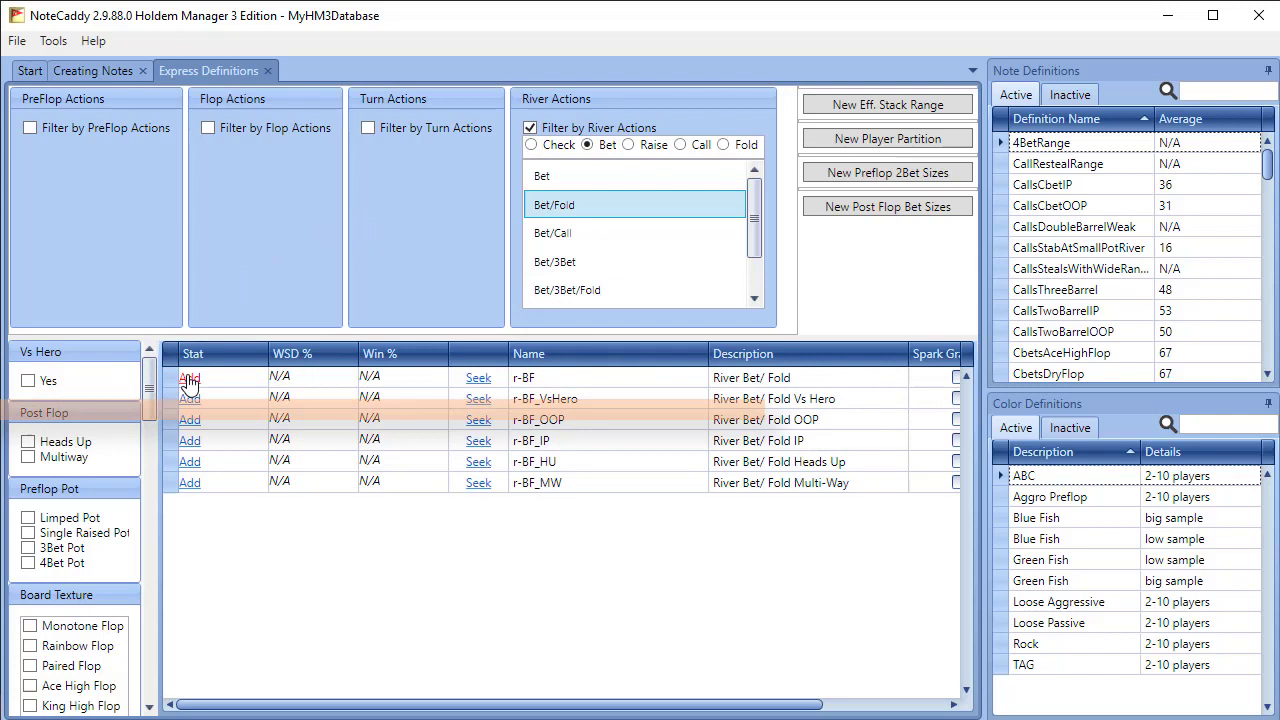
left_click(189, 377)
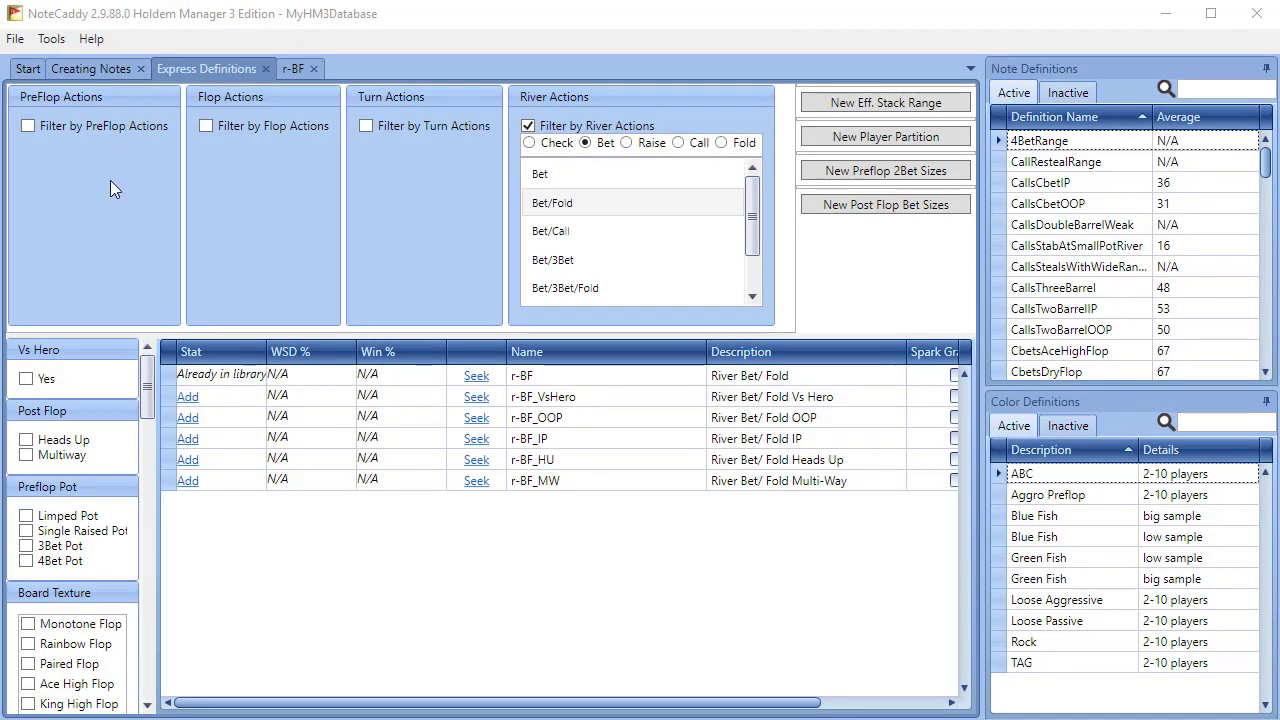
Step: Save r-BF as a note definition, confirming deletion of existing generated notes
left_click(15, 38)
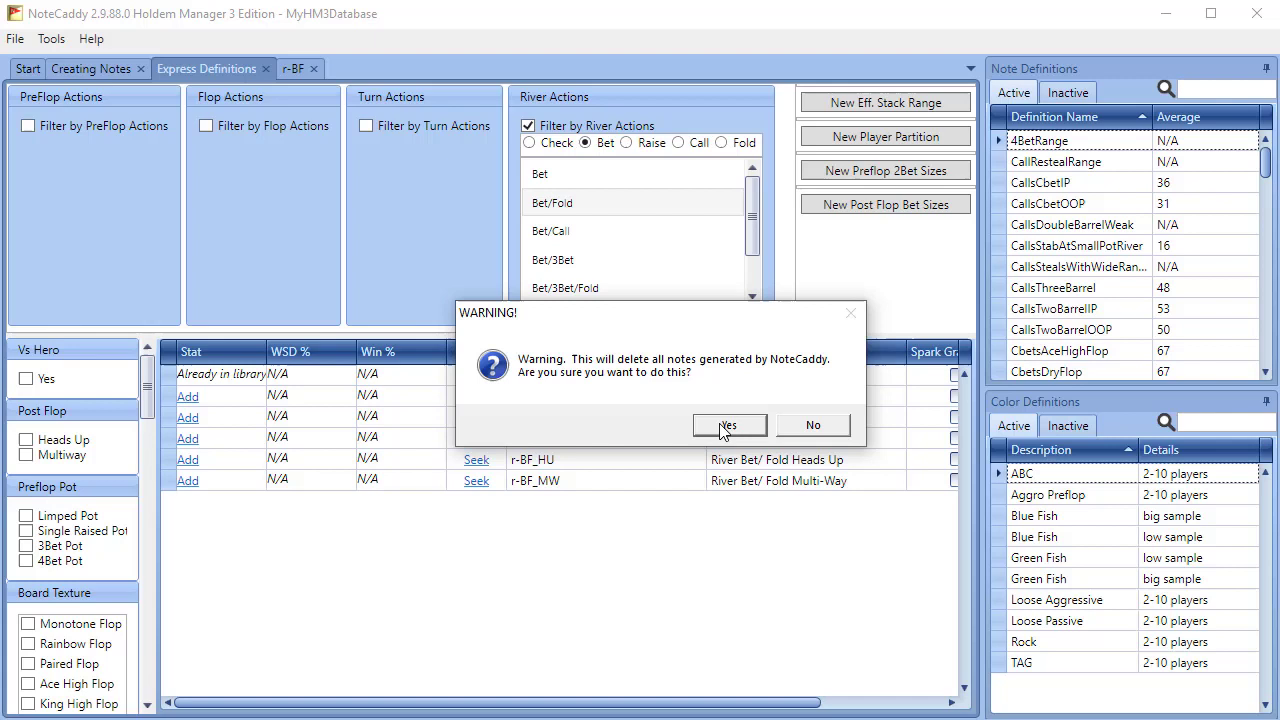
left_click(728, 424)
type("r")
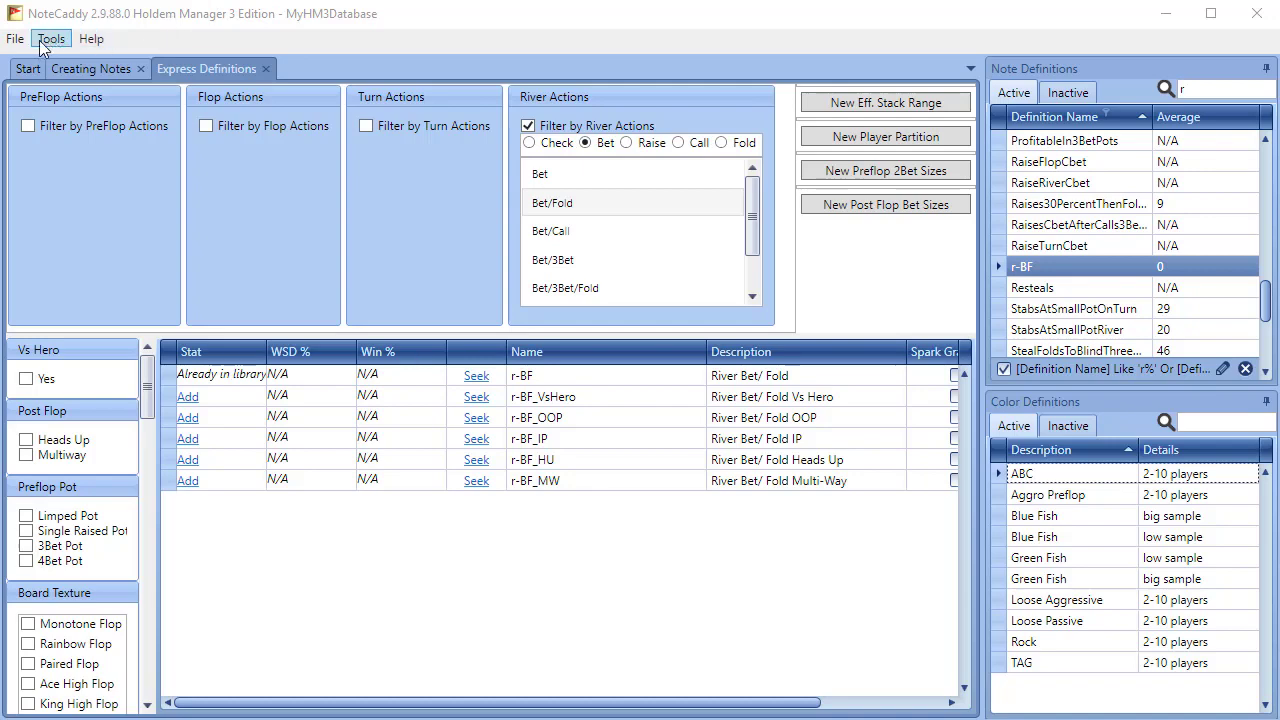
left_click(15, 38)
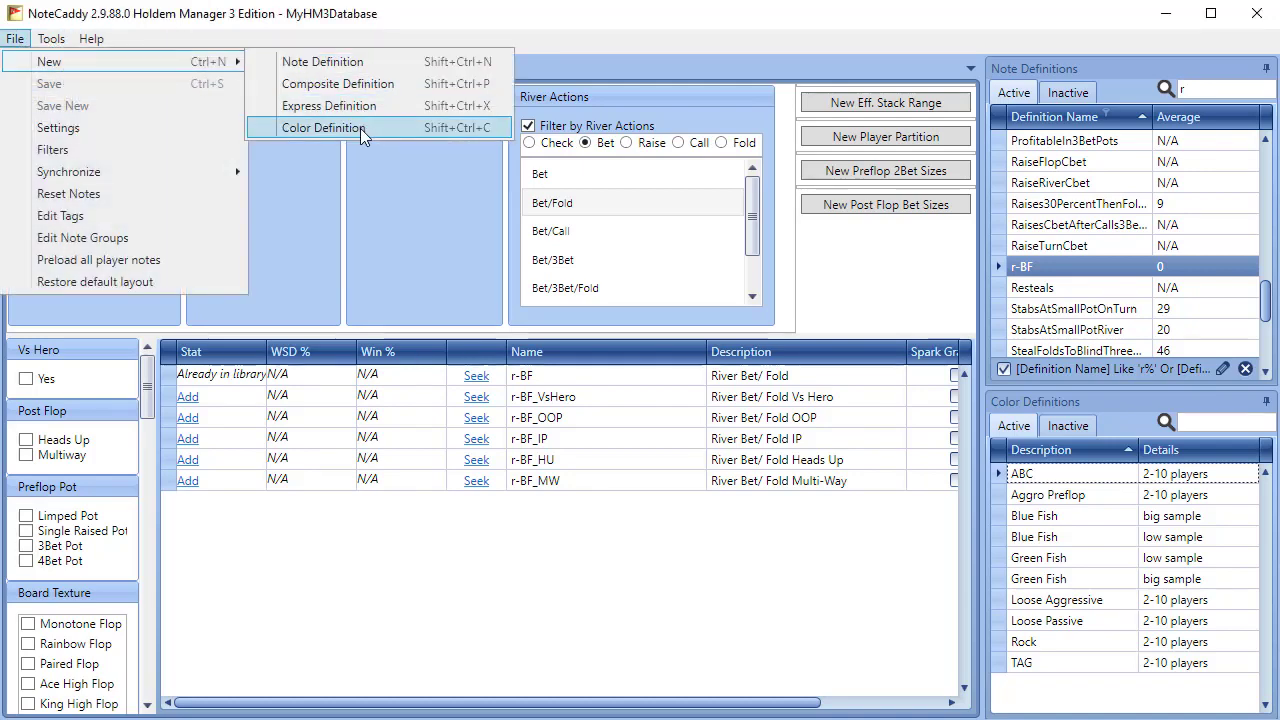
Step: Create the 'Fold To River Raise' color definition with a green thumbs-up badge
left_click(323, 127)
type("Fold To River Raise")
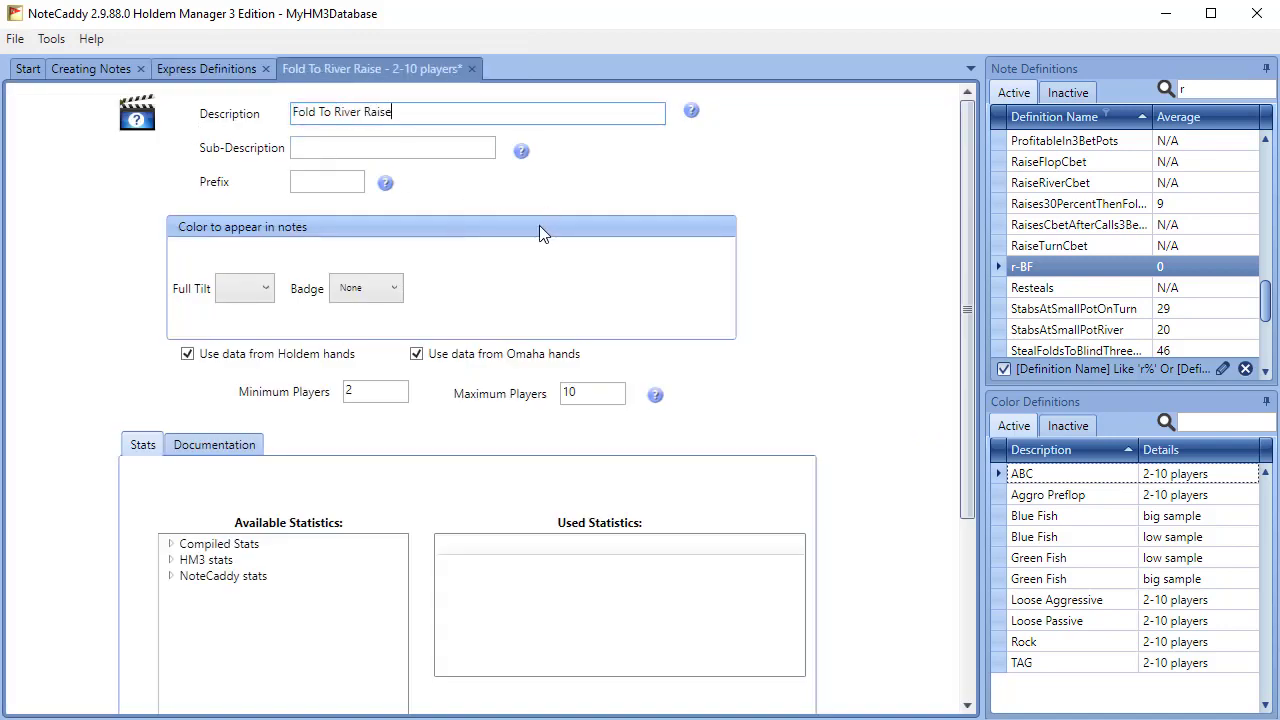
mouse_move(535, 315)
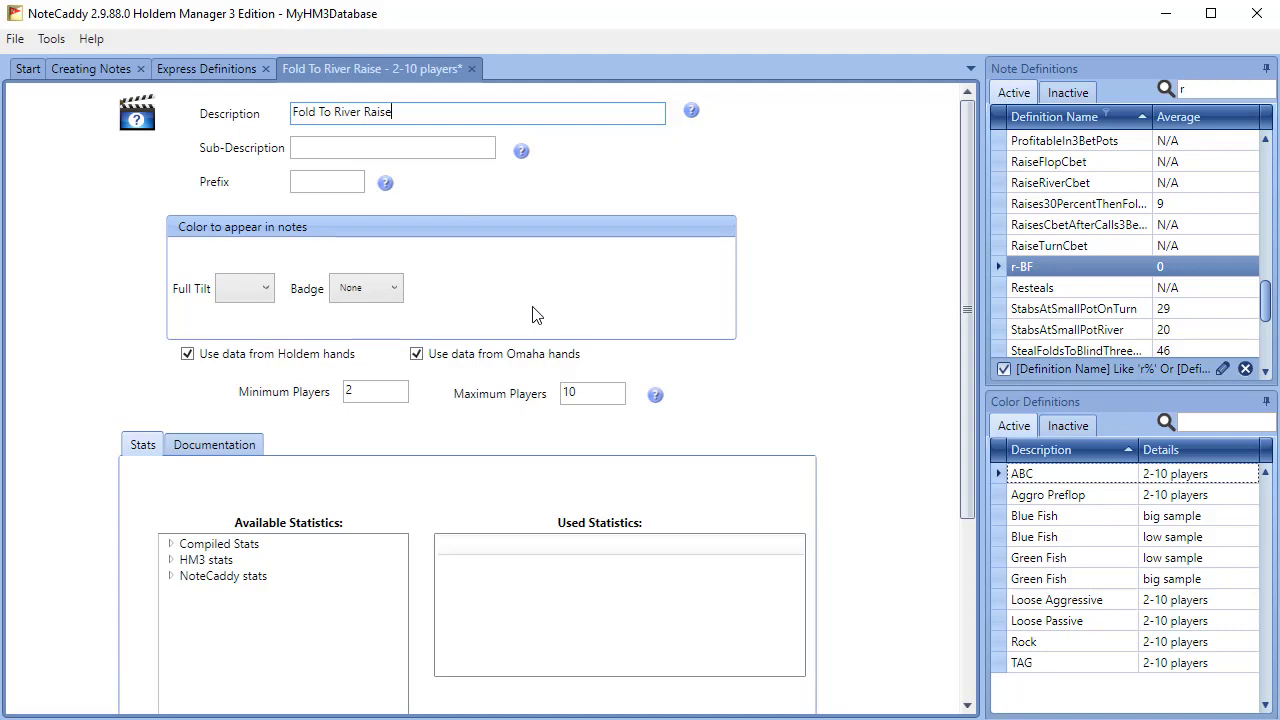
left_click(392, 288)
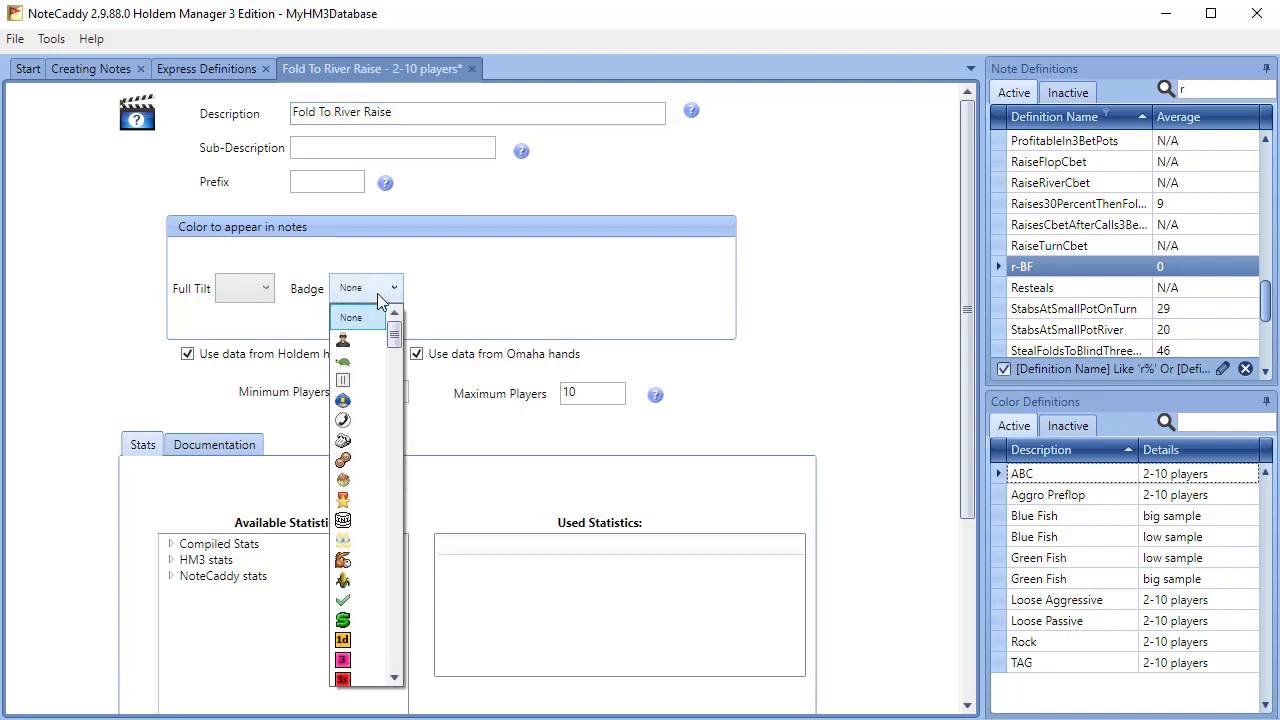
scroll("down", 3)
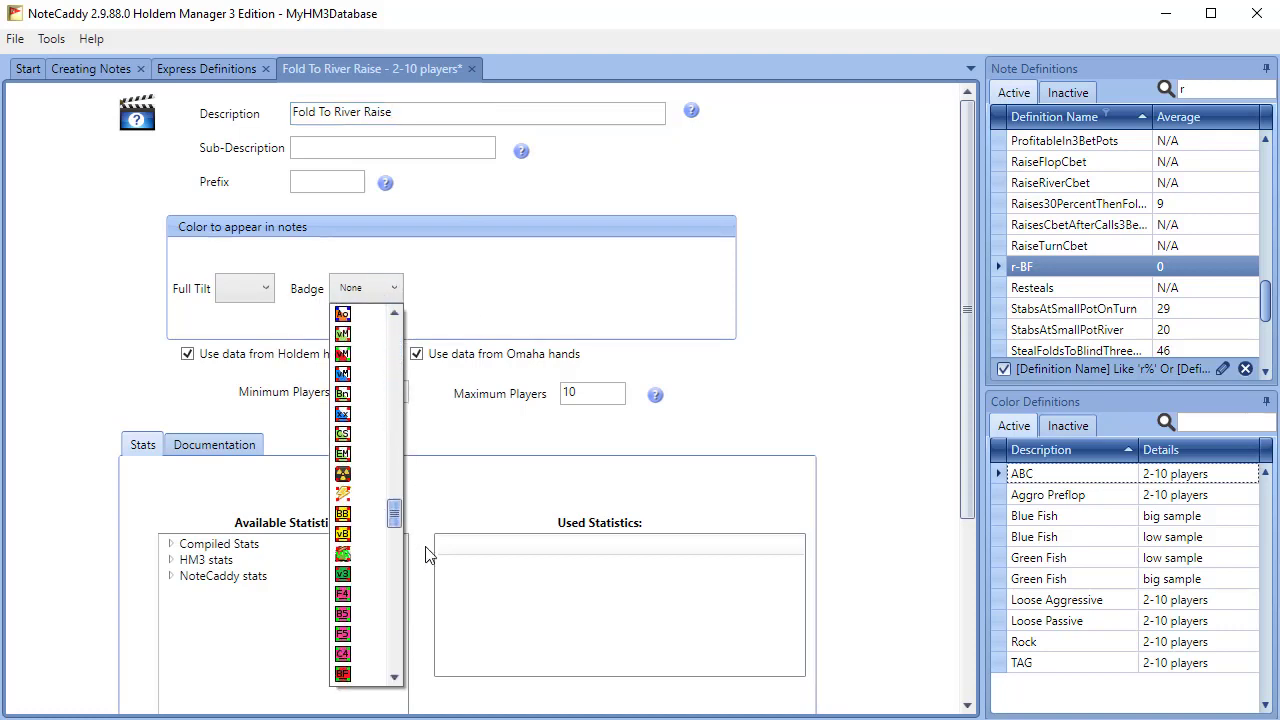
scroll("down", 3)
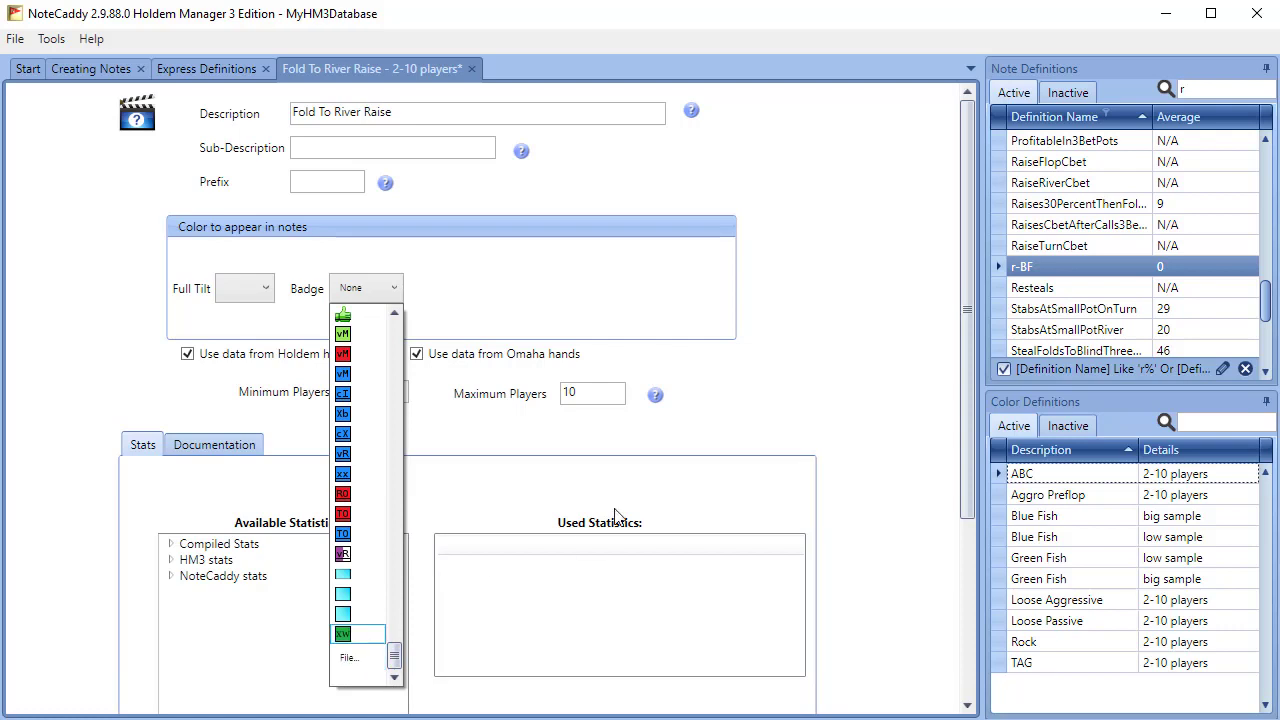
left_click(343, 313)
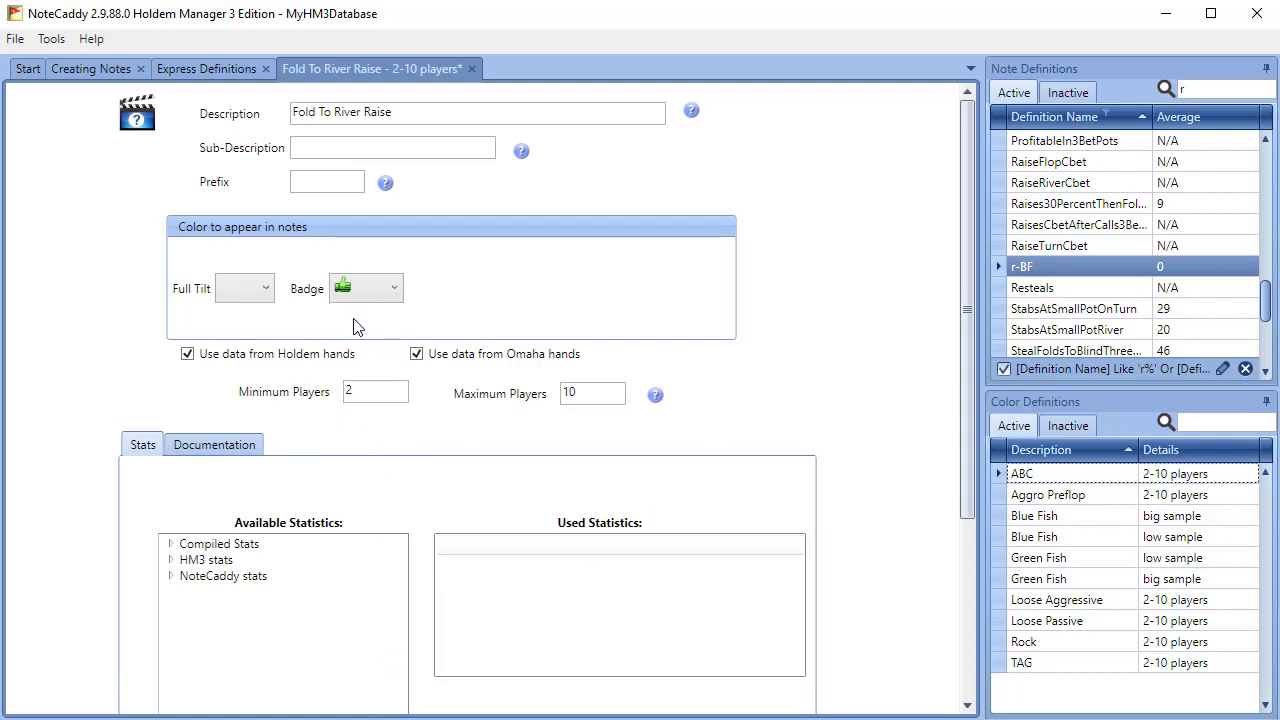
scroll("down", 3)
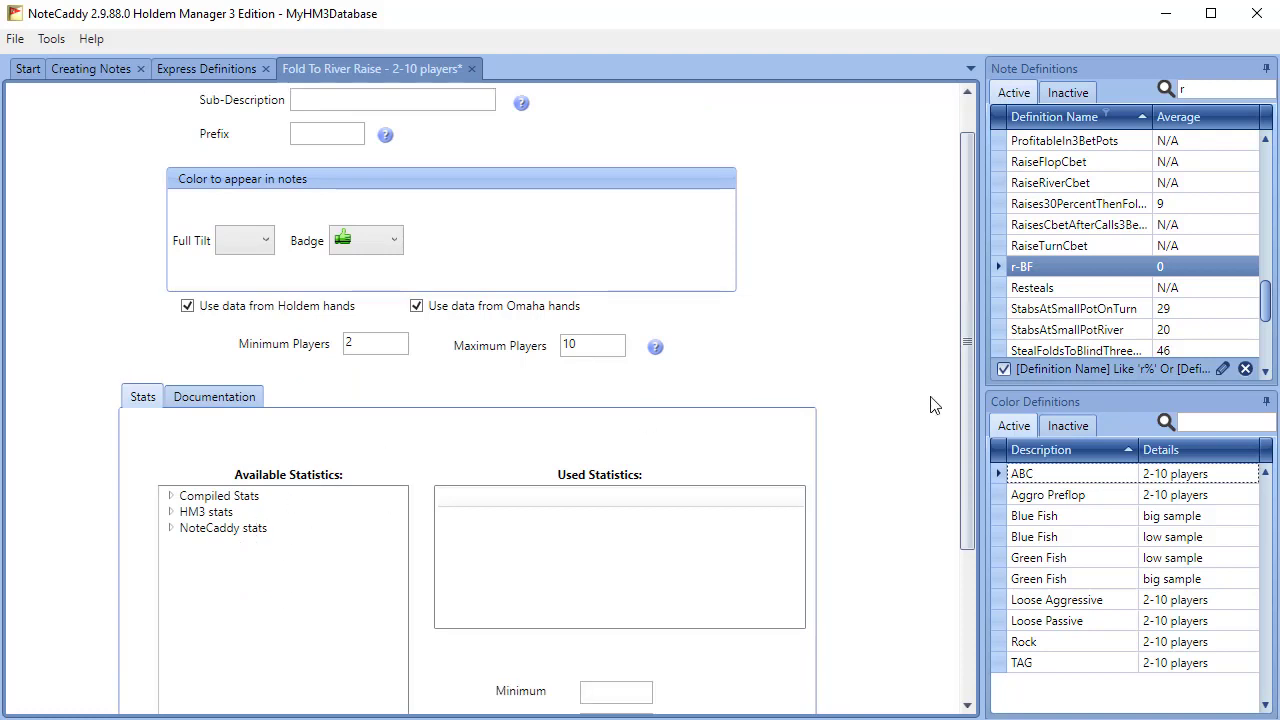
Step: Base Fold To River Raise on r-BF (Local) with minimum 60 and minimum sample 2
scroll("down", 3)
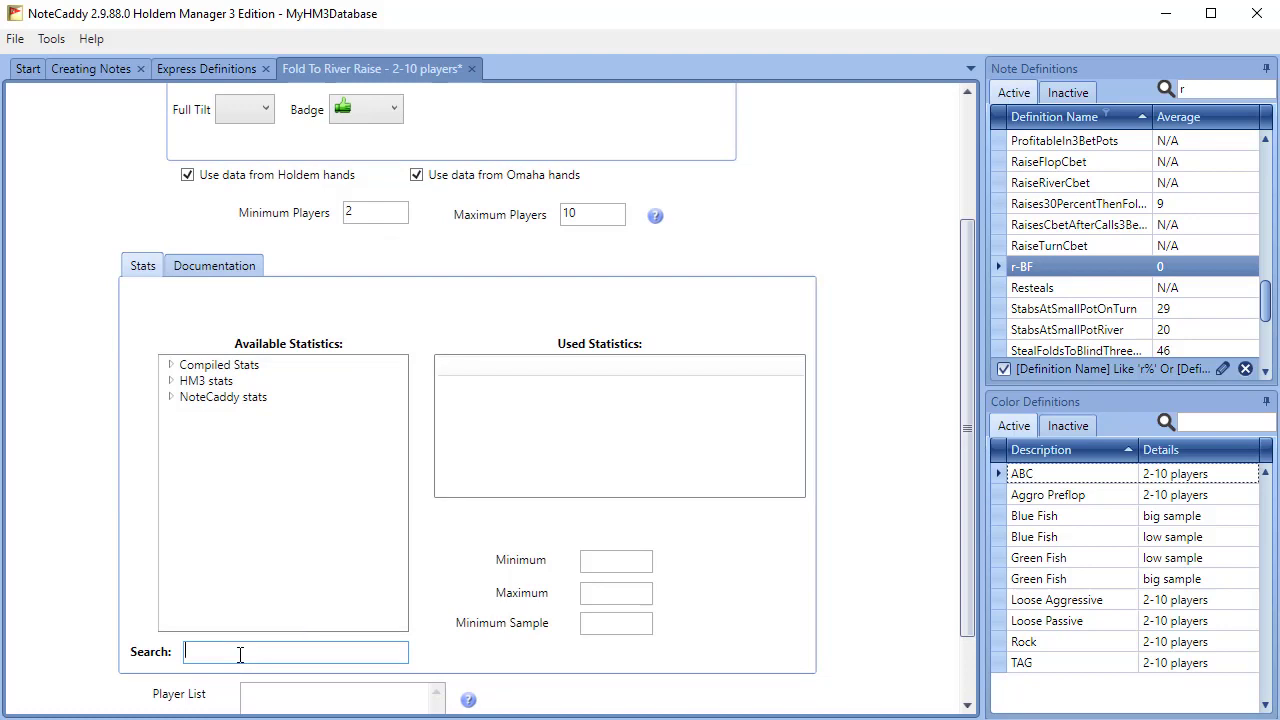
type("r")
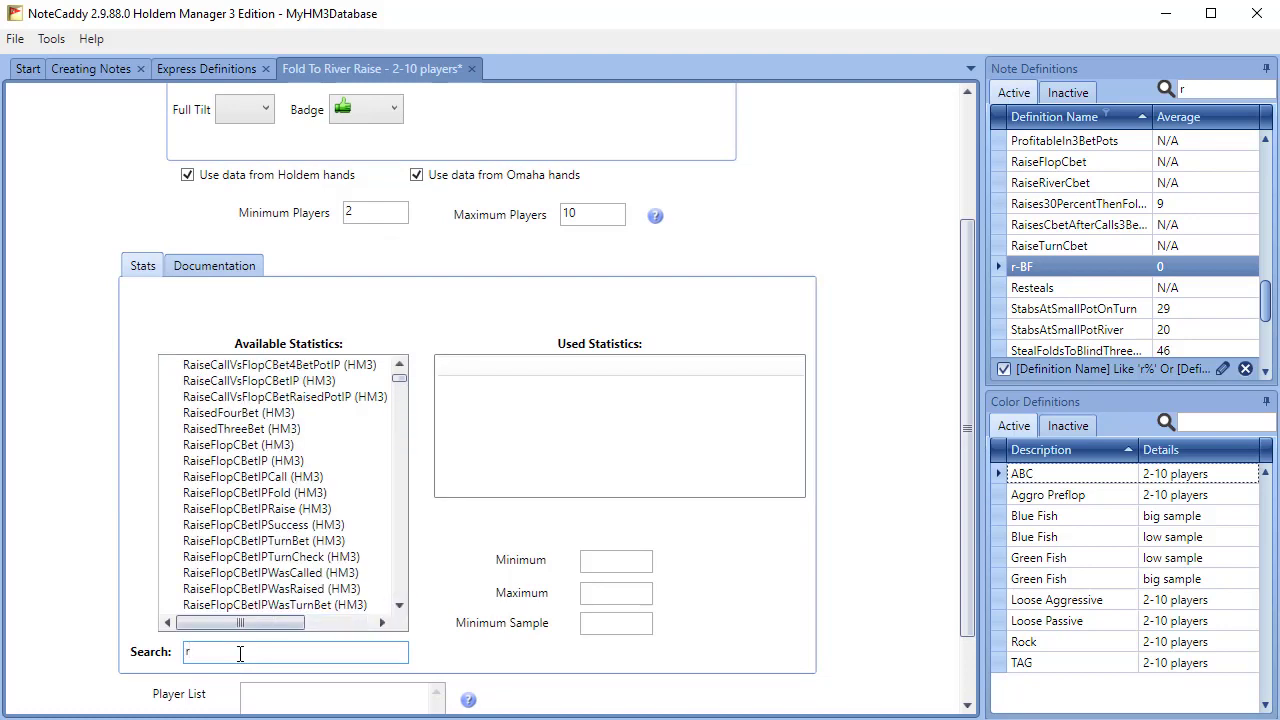
type("-")
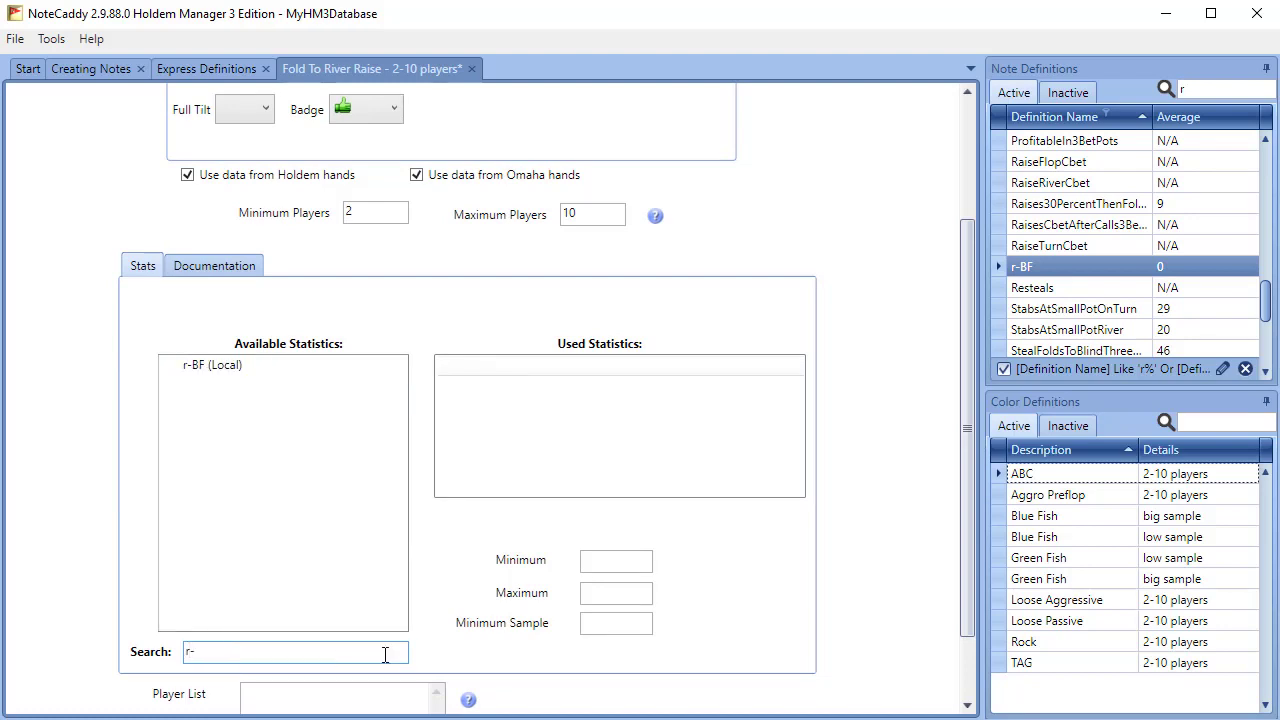
left_click(211, 364)
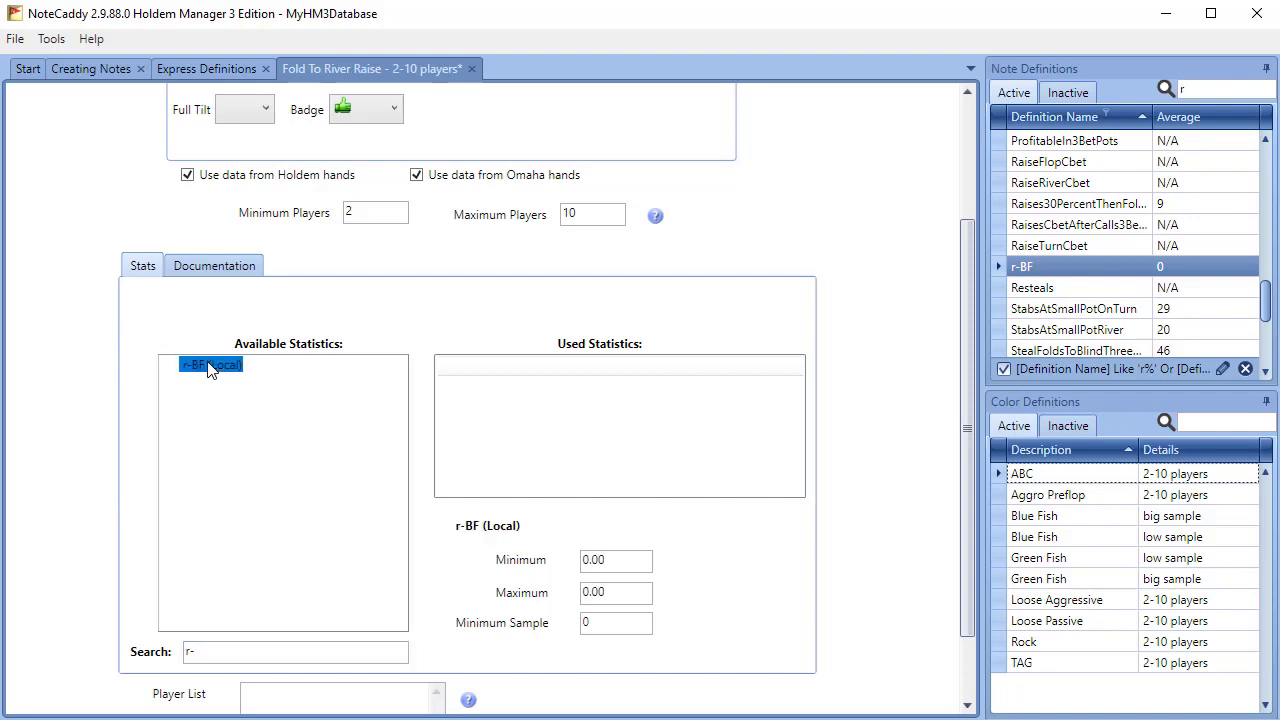
mouse_move(283, 408)
type("60")
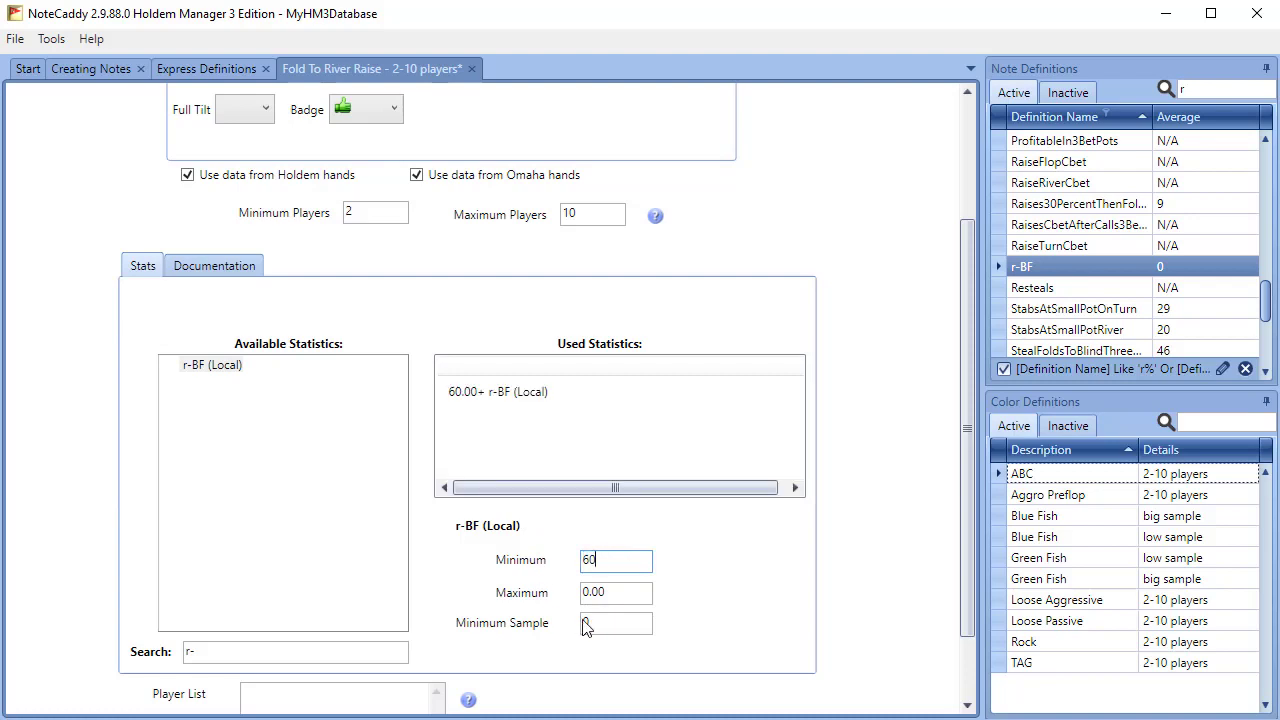
type("2")
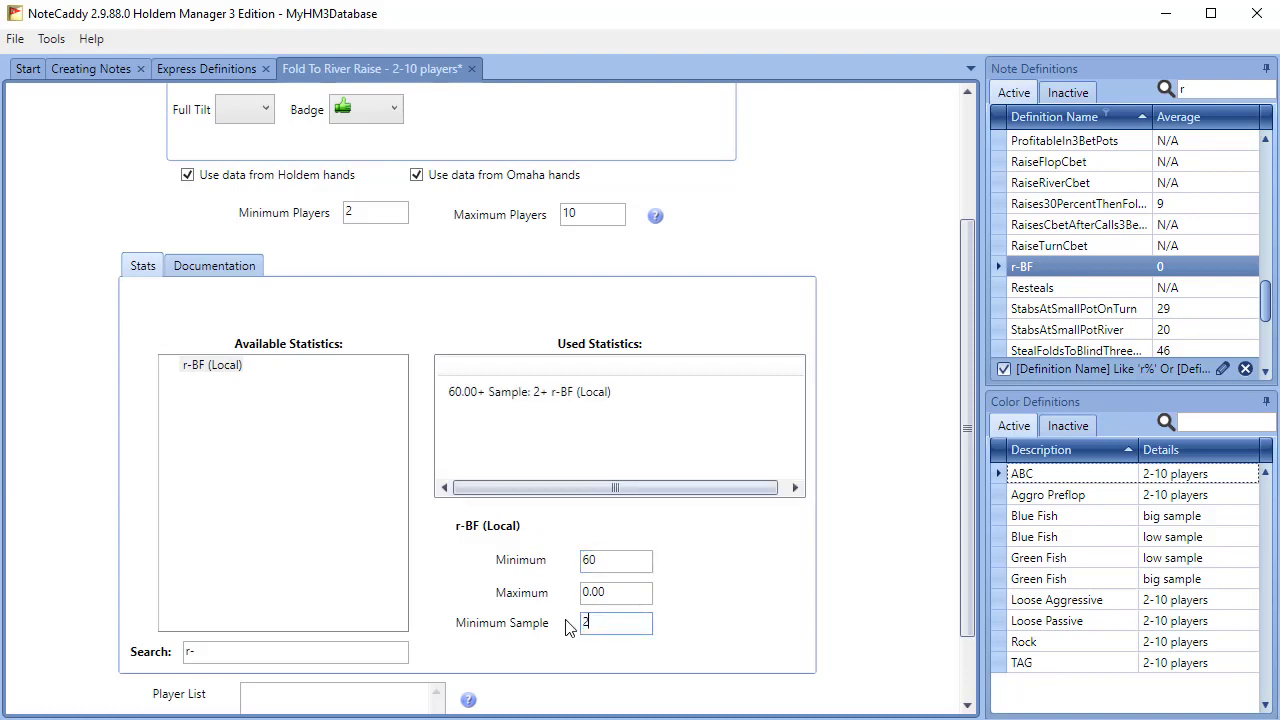
scroll("down", 3)
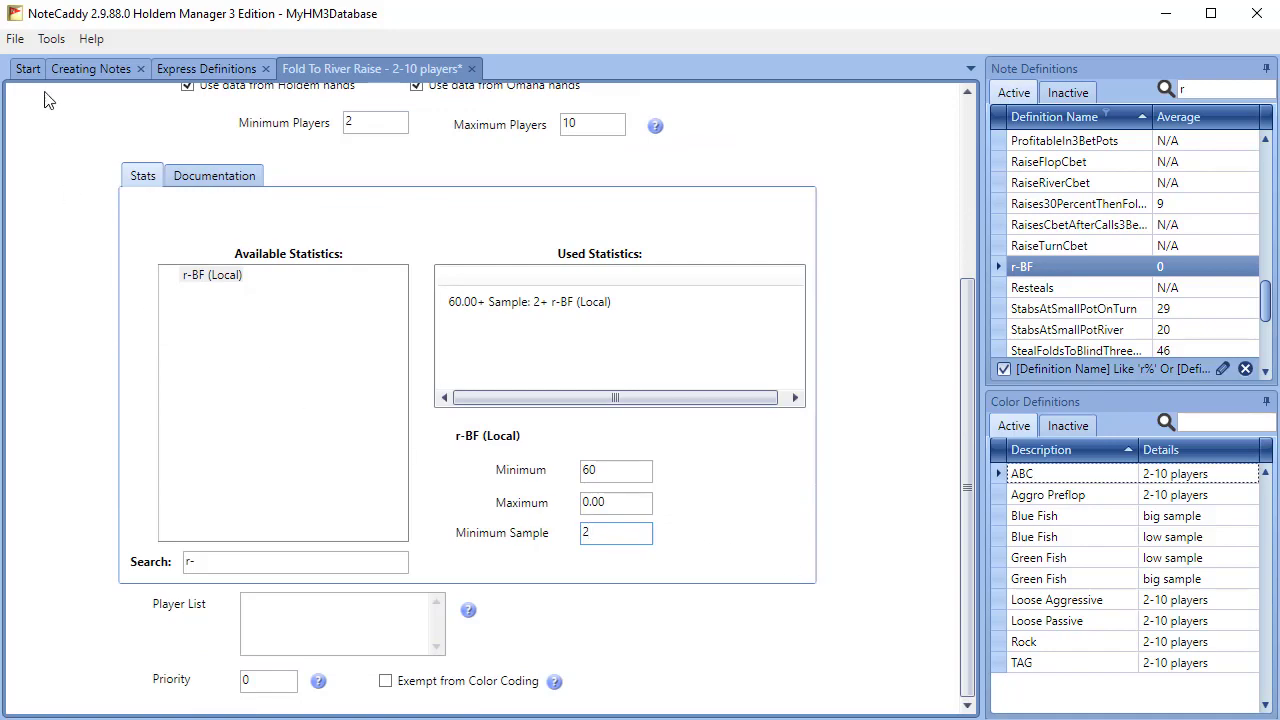
left_click(15, 38)
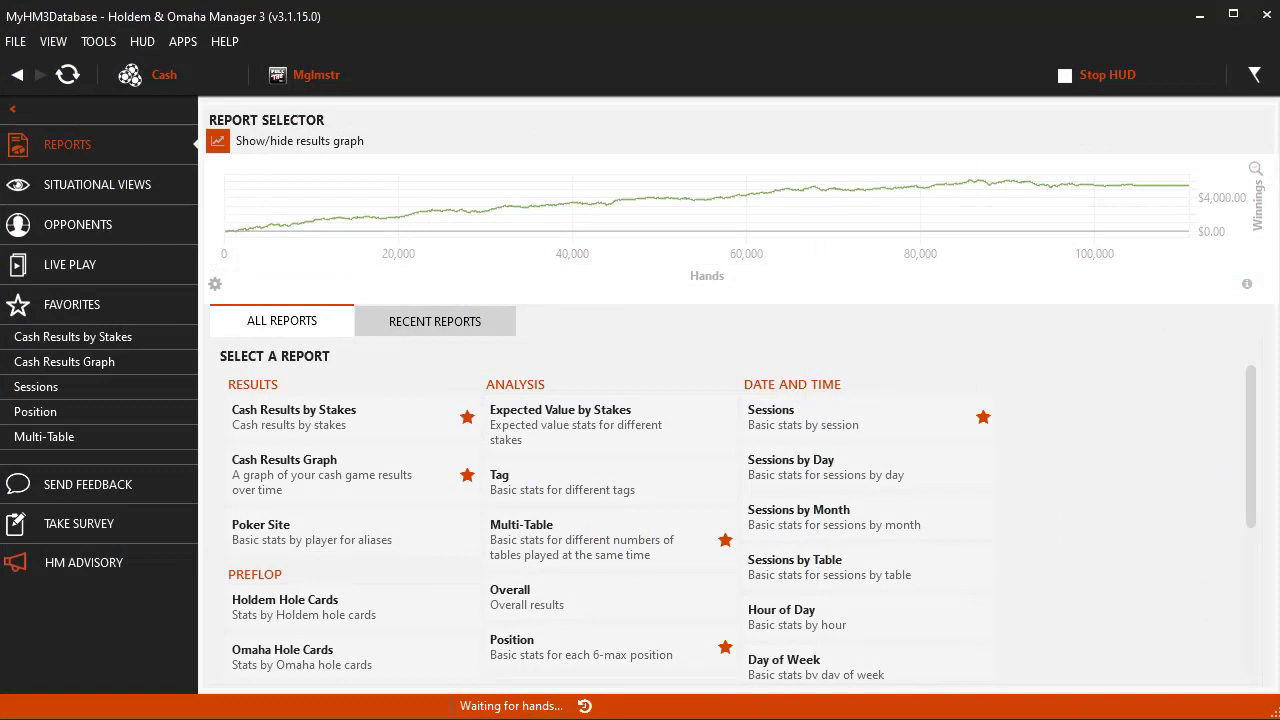
mouse_move(142, 41)
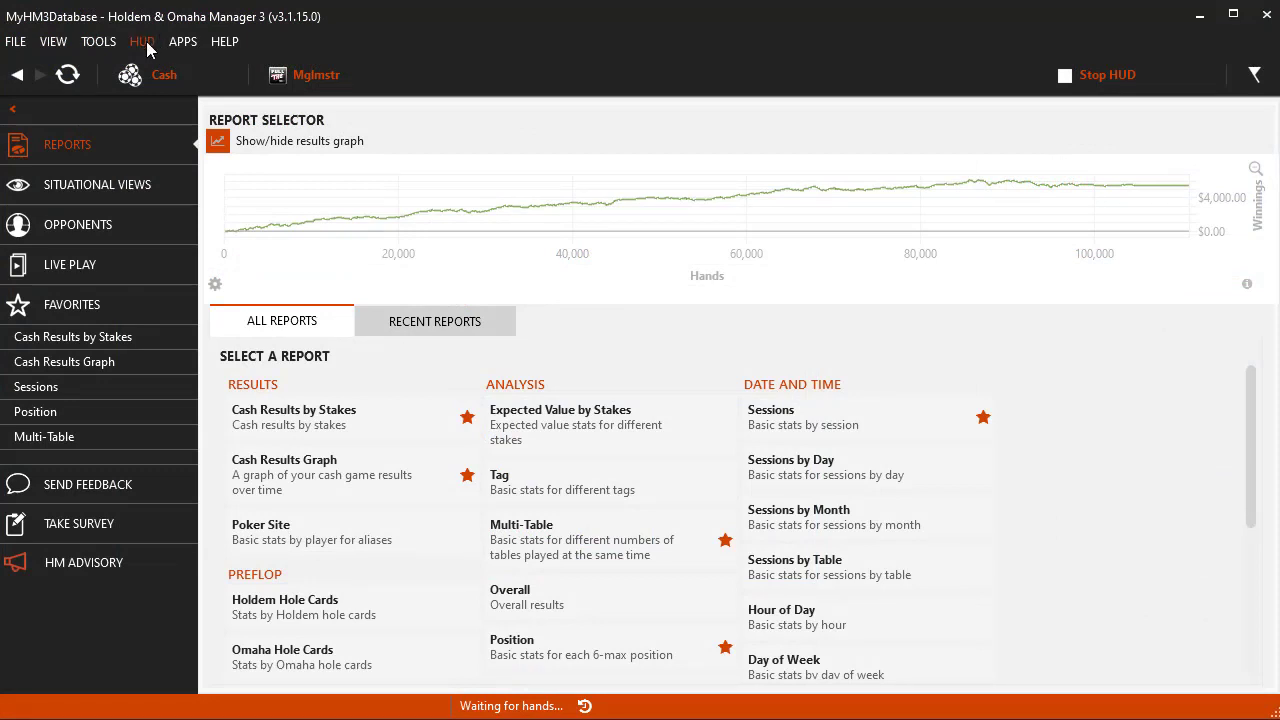
Step: Open the HUD Profile Editor from the HUD menu
left_click(143, 41)
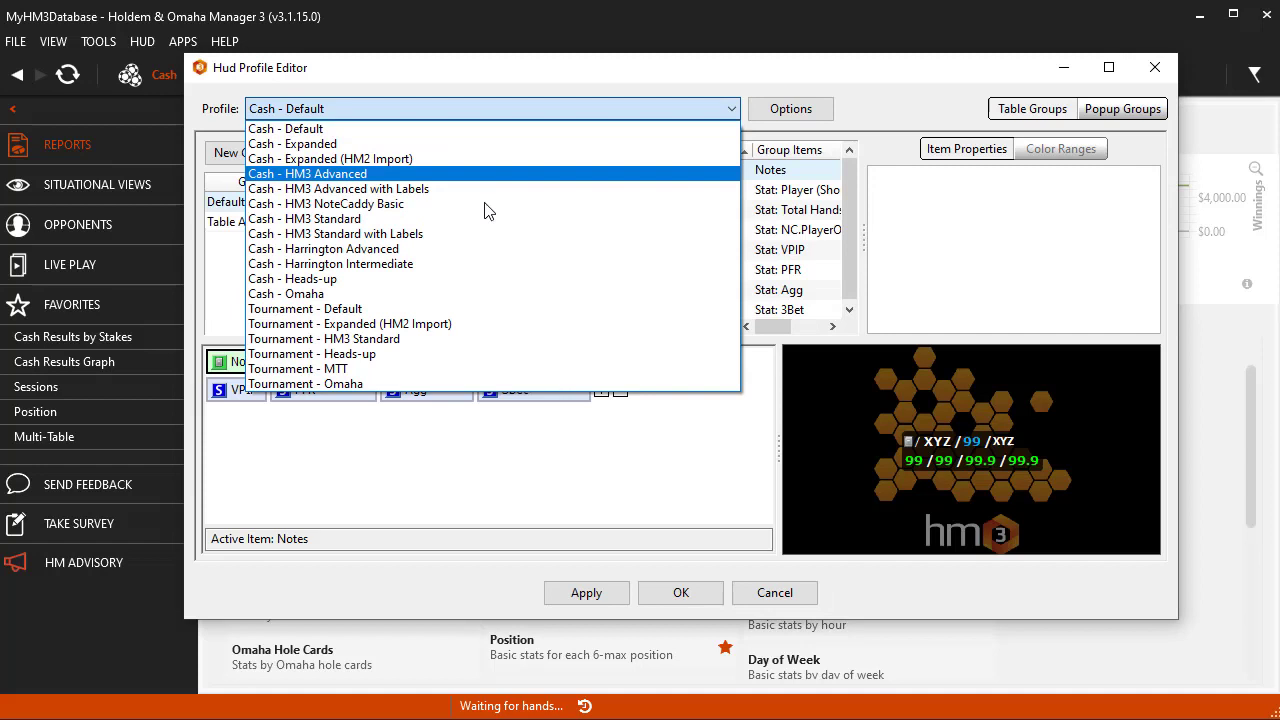
Step: Add a new line to the Cash - Default HUD holding NC.OrderedBadge stats
left_click(285, 128)
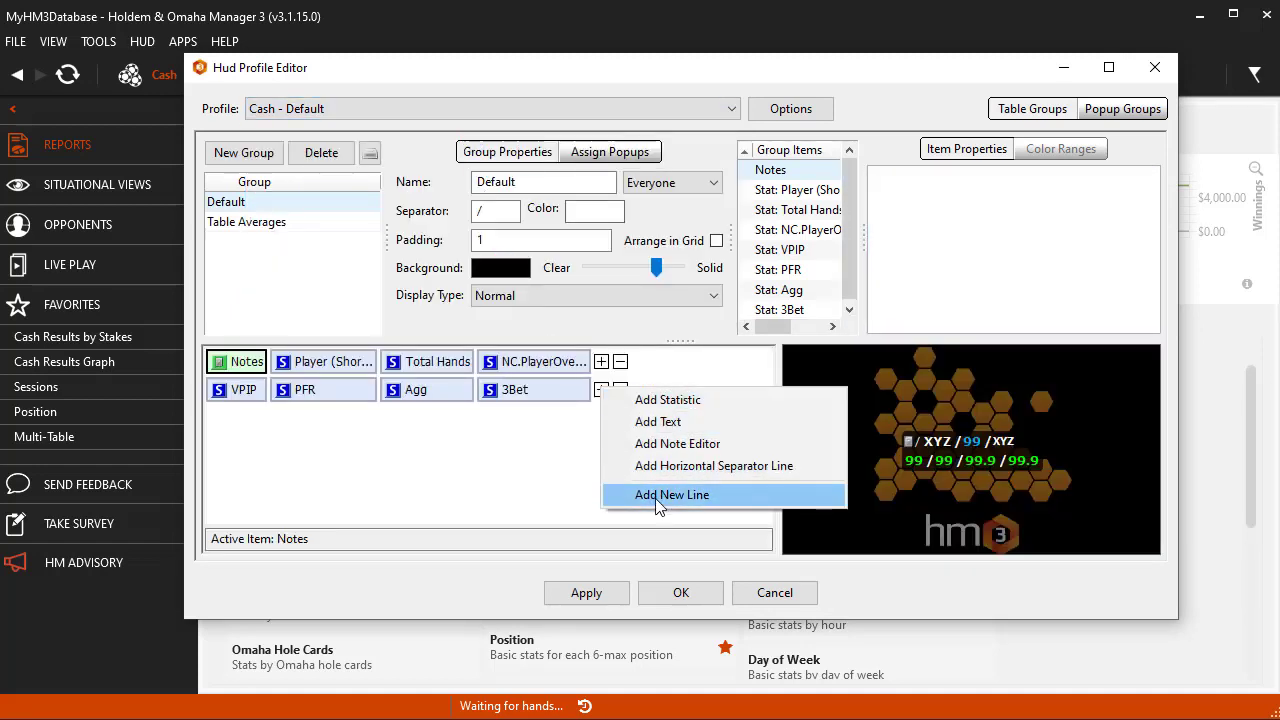
left_click(672, 494)
type("nc")
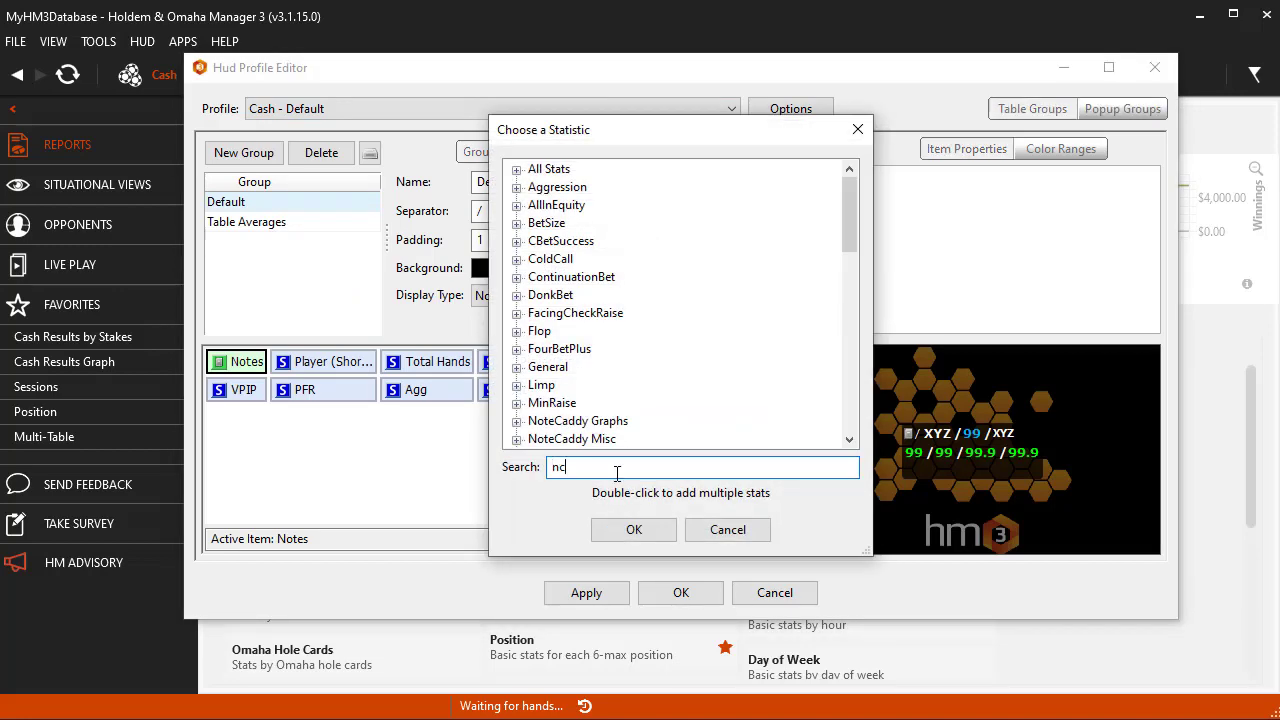
type(".or")
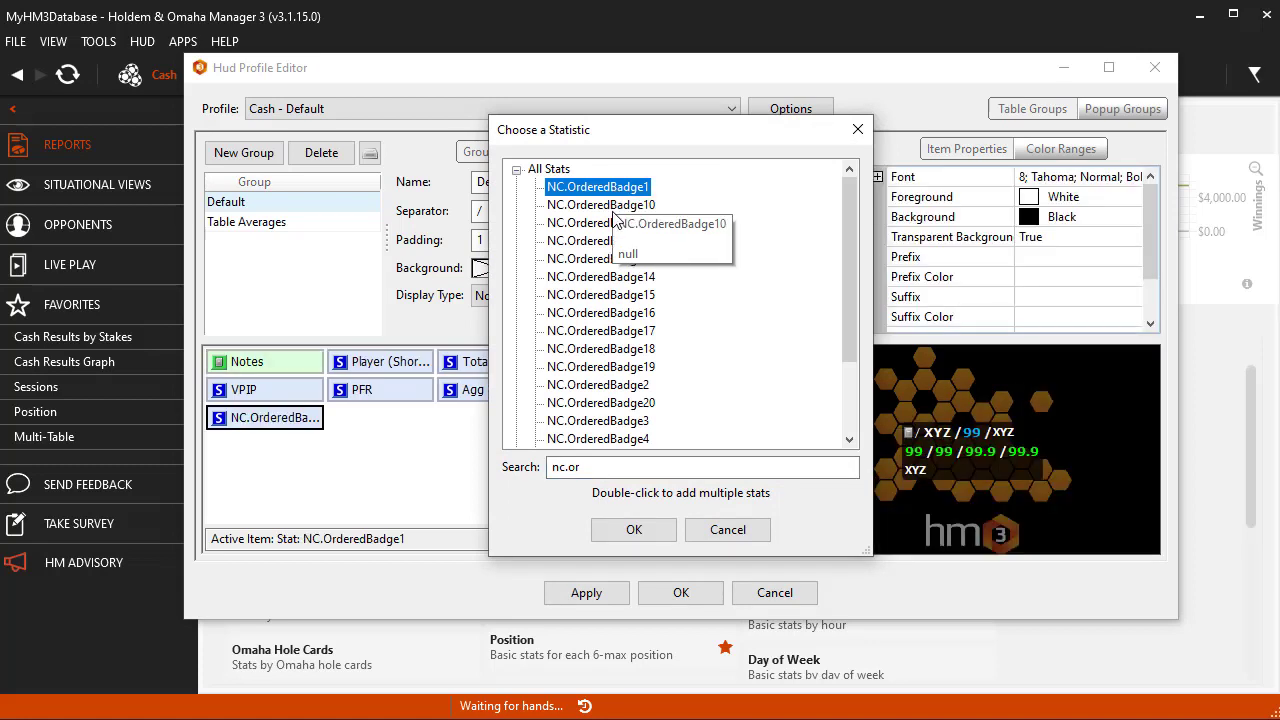
left_click(597, 385)
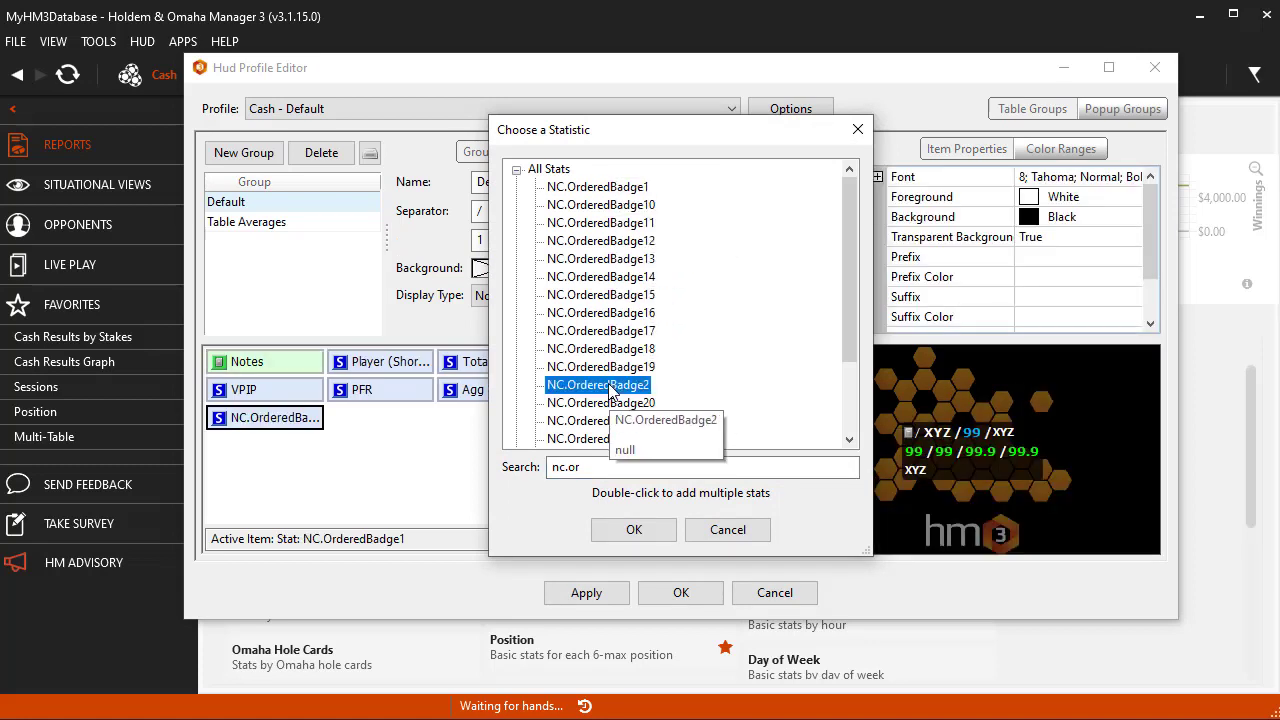